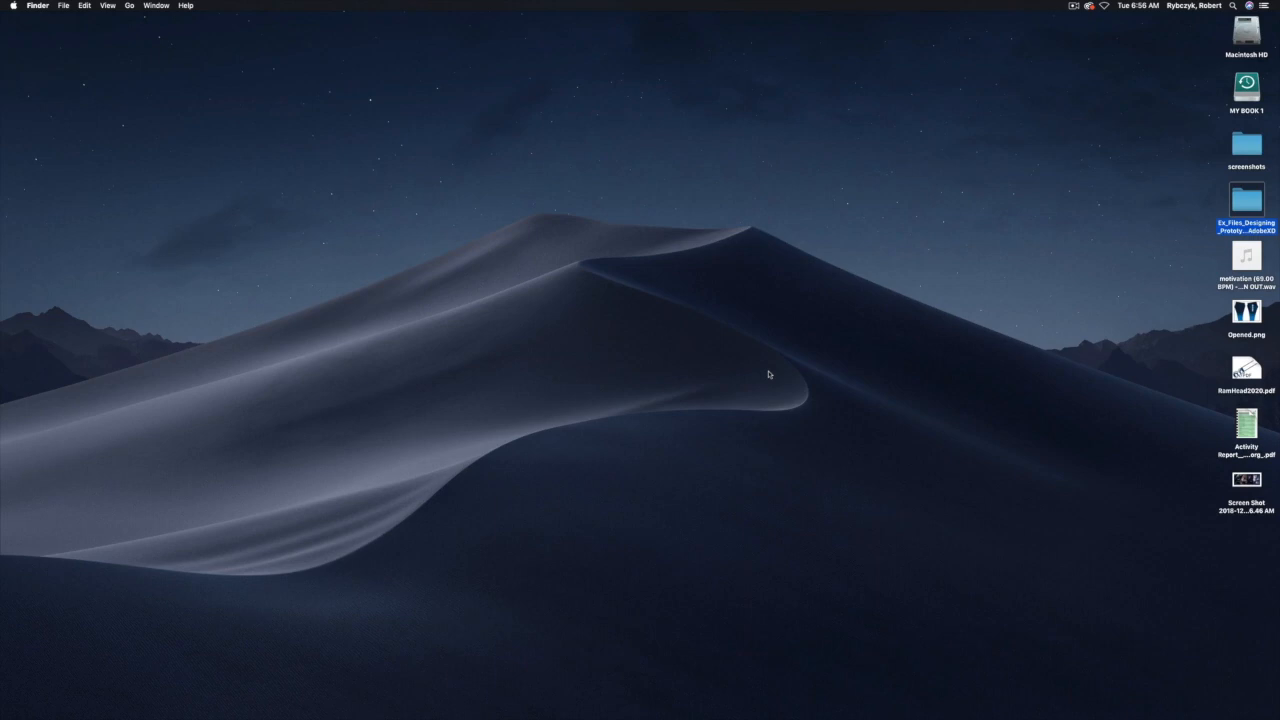
mouse_move(415, 672)
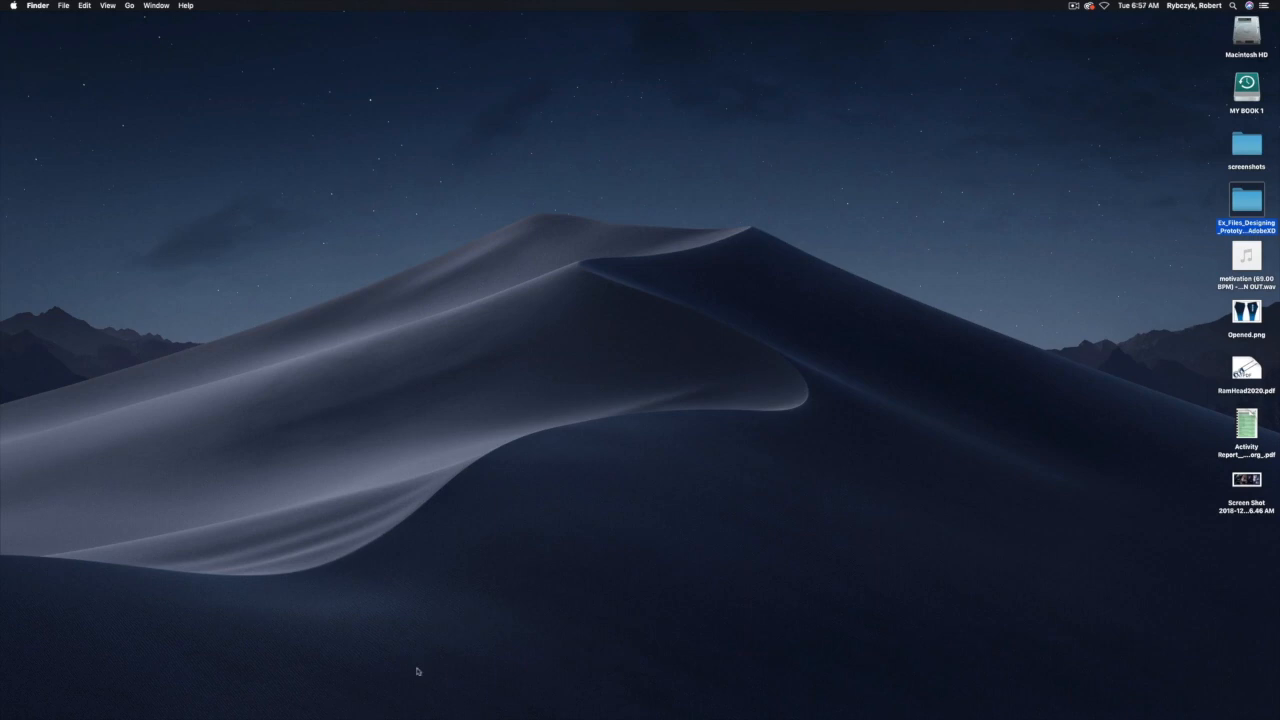
Switch from the Finder desktop to Chrome showing the Schoology home page.
click(352, 698)
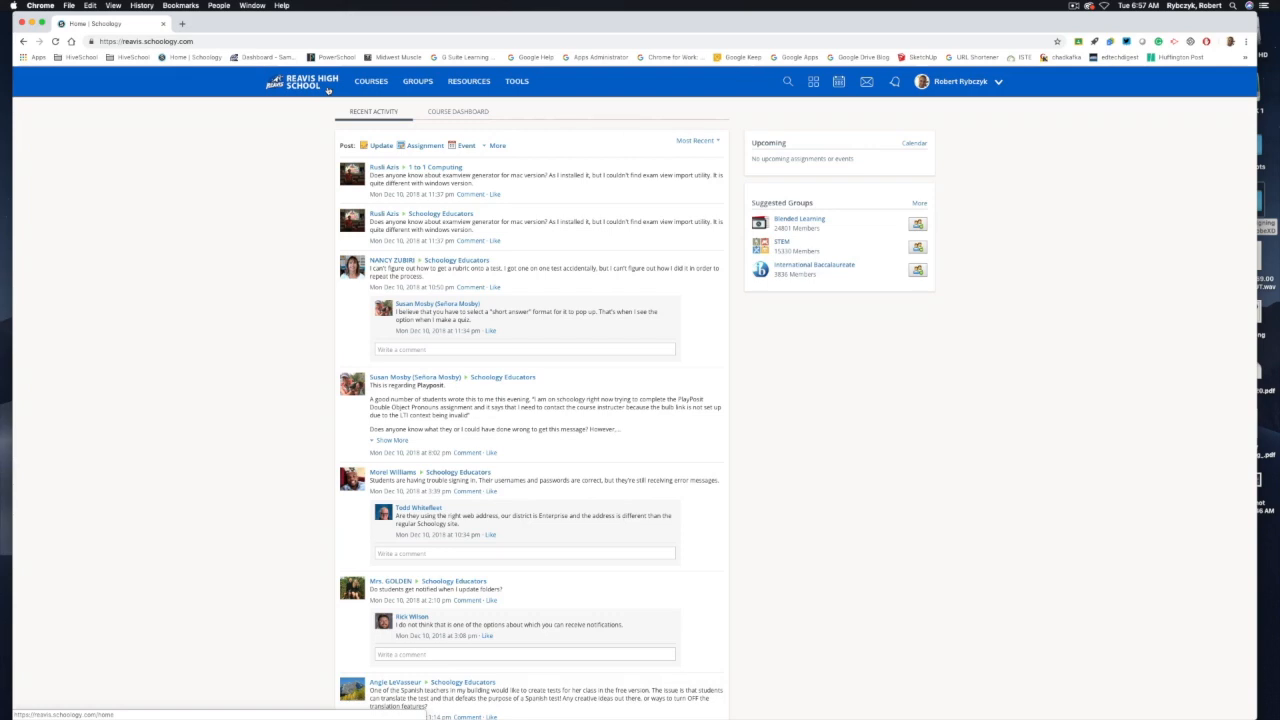
Save a copy of Basic Test Example from Technology Training into the Home resource collection.
click(373, 81)
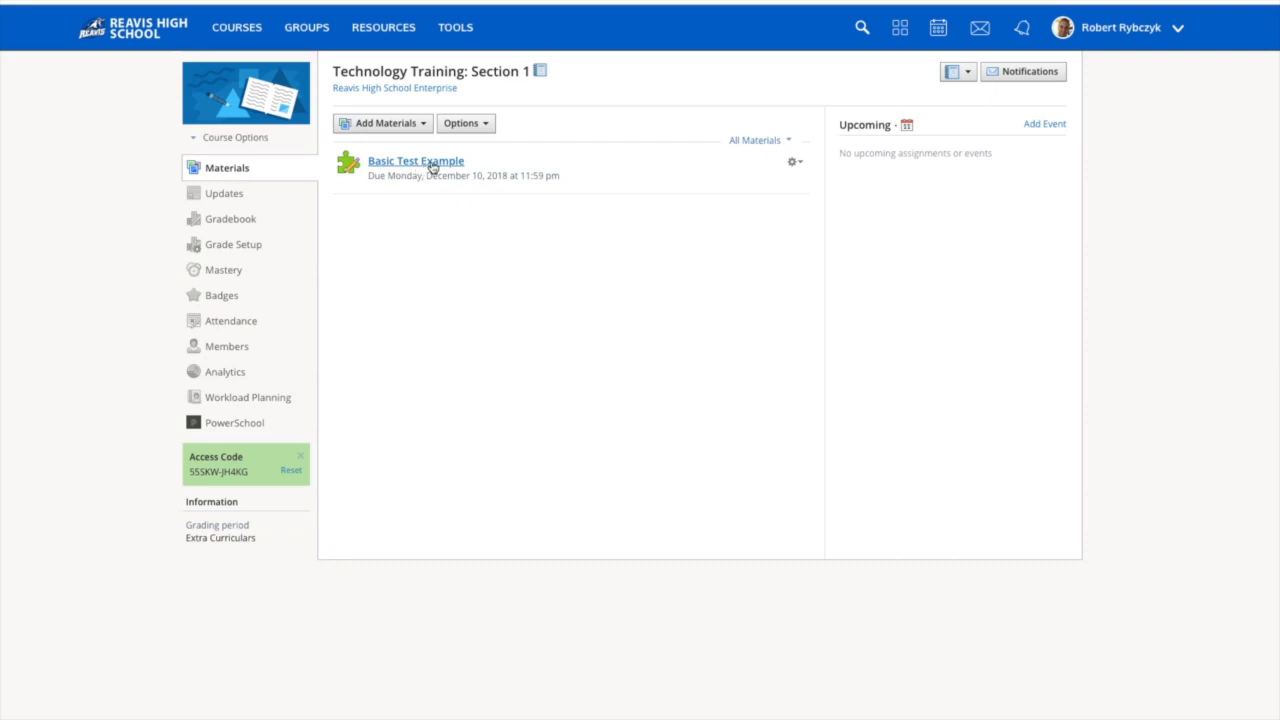
mouse_move(792, 163)
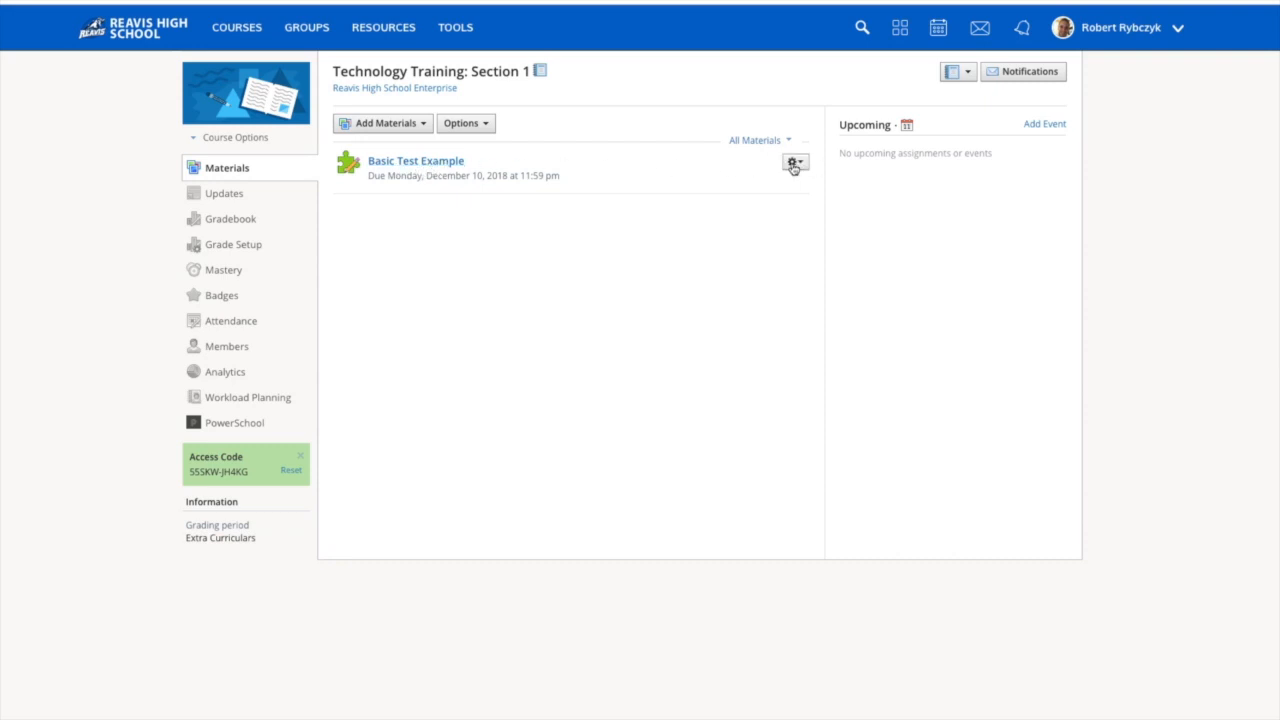
click(792, 163)
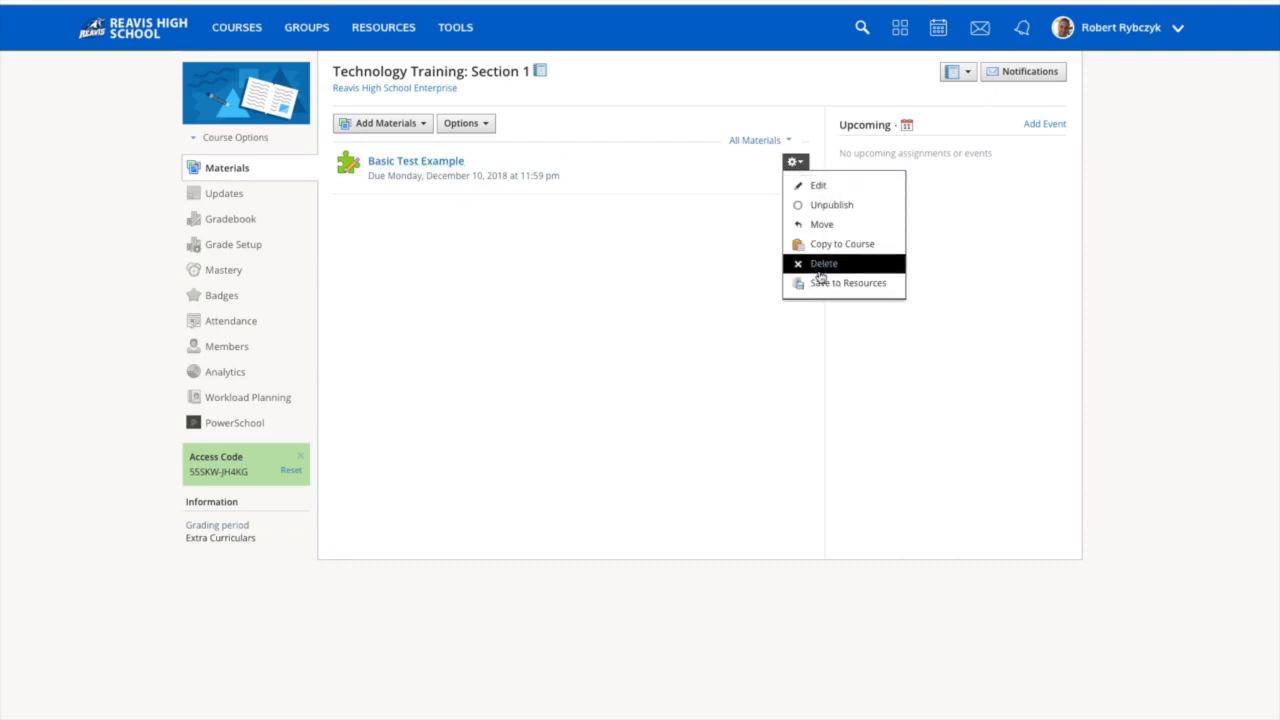
click(842, 283)
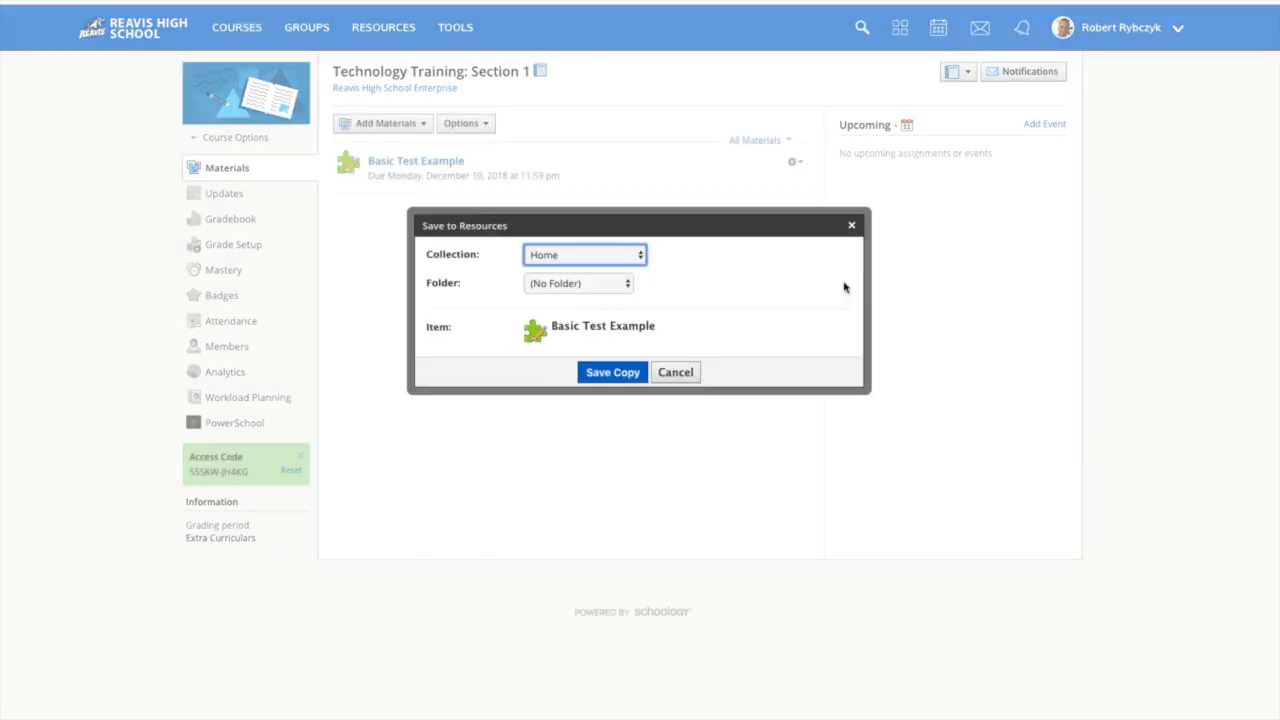
mouse_move(543, 261)
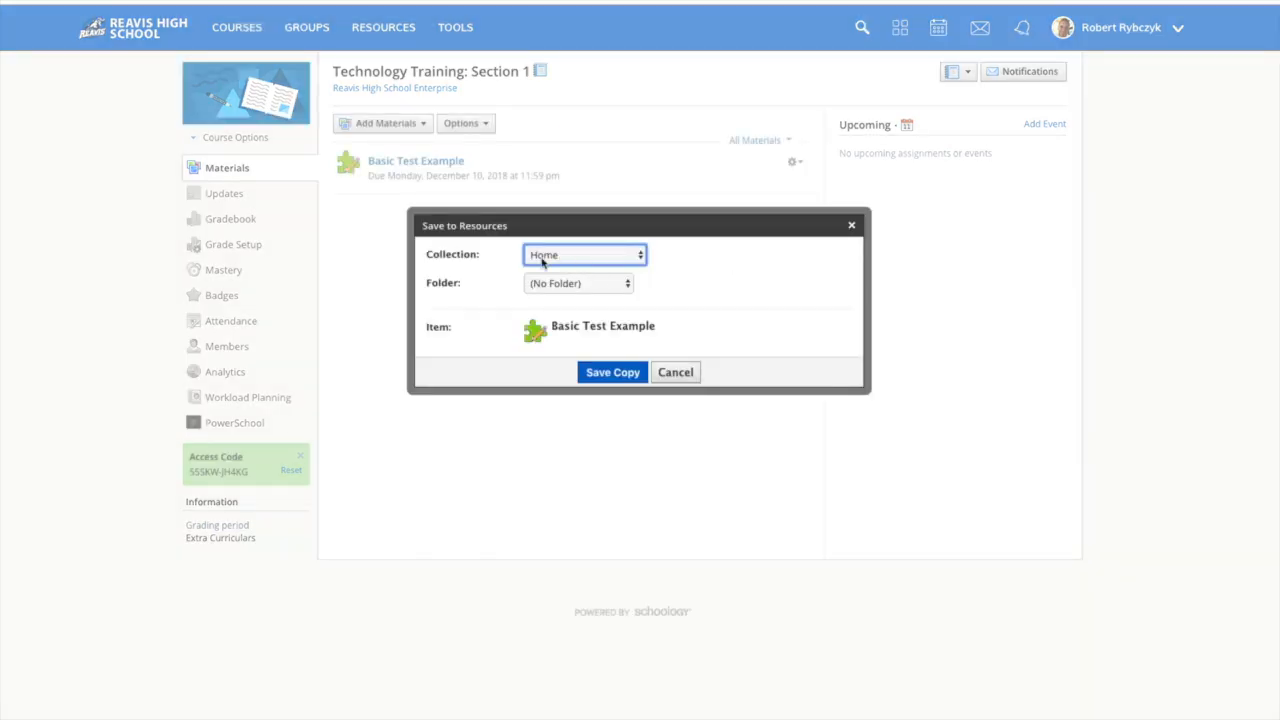
mouse_move(576, 280)
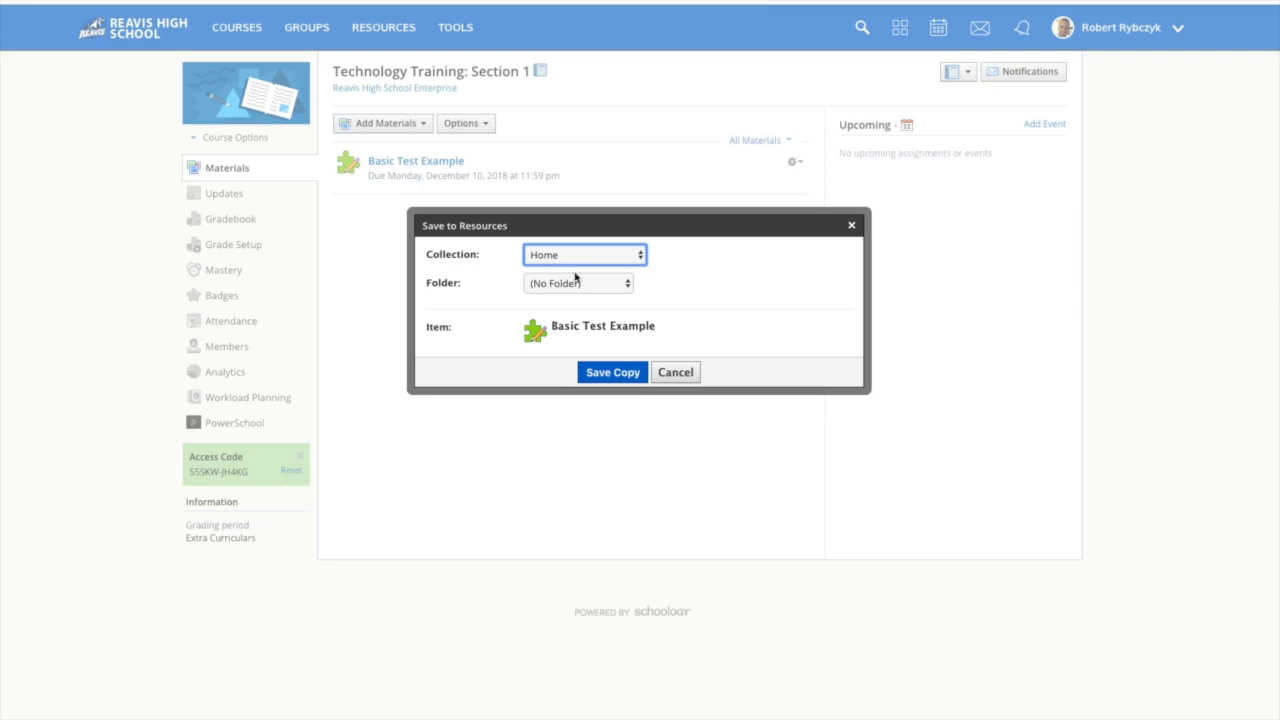
mouse_move(615, 372)
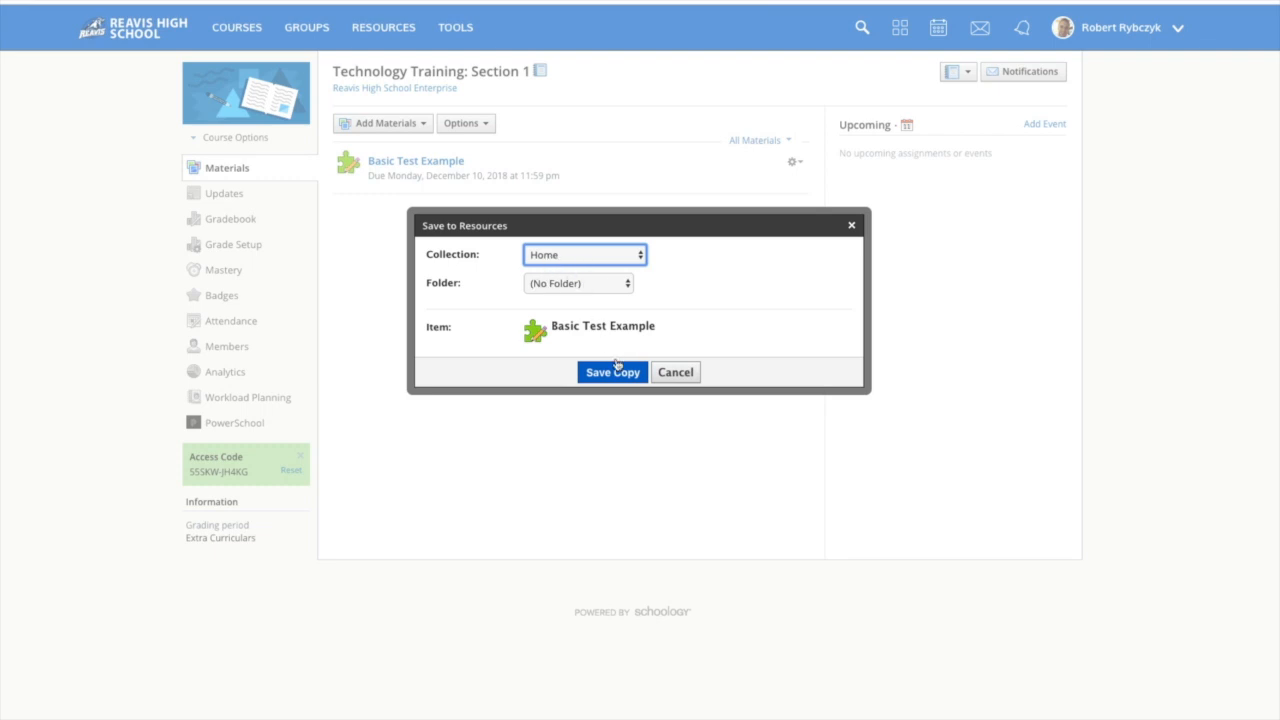
click(611, 372)
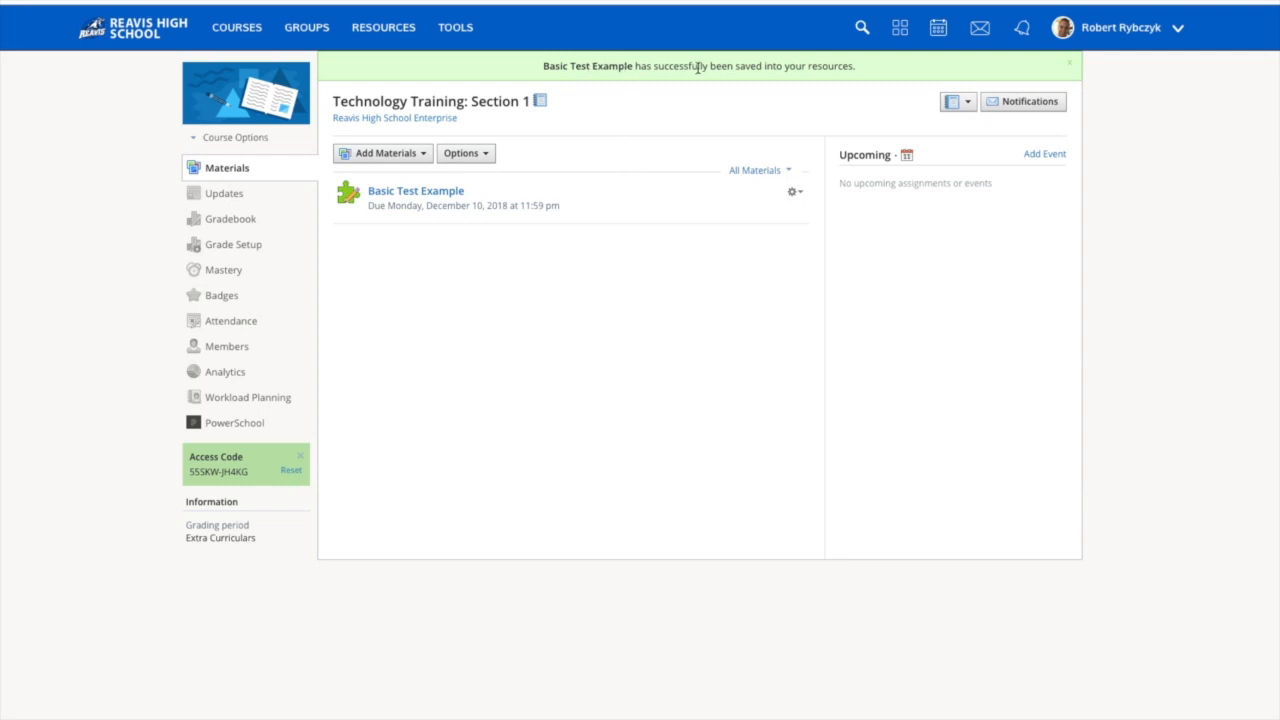
mouse_move(606, 63)
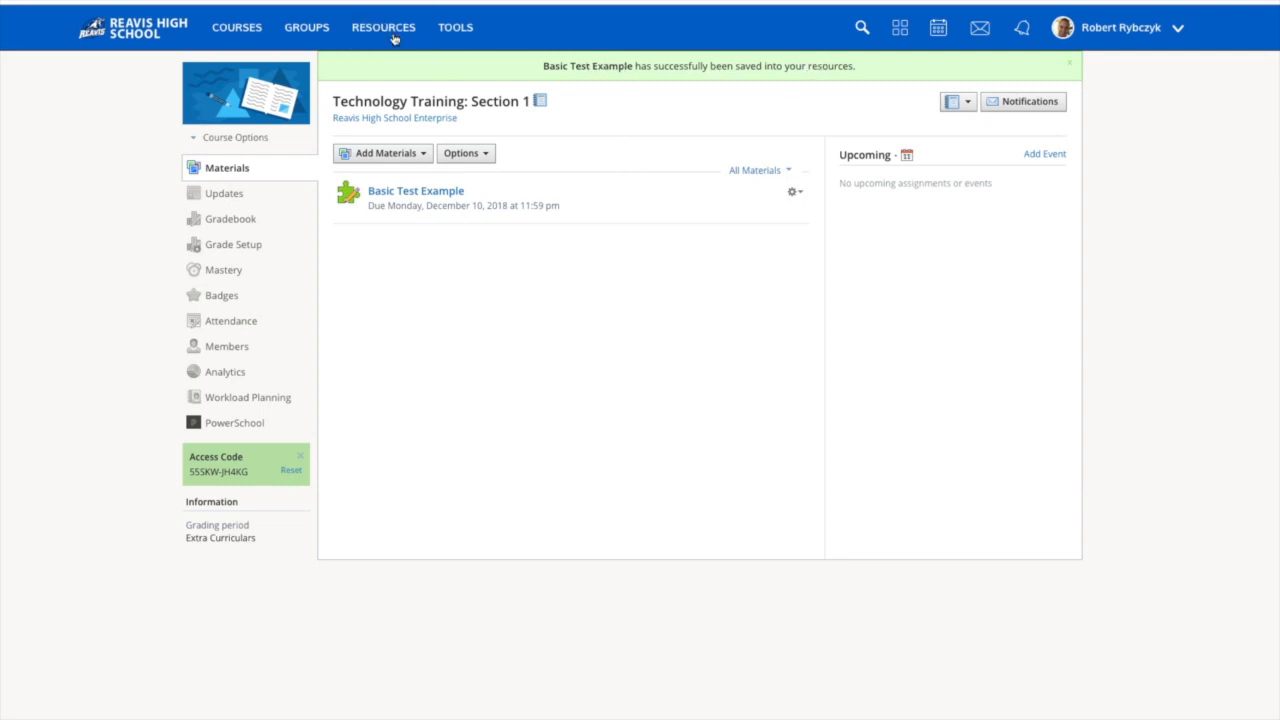
Convert the saved Basic Test Example in personal resources into an assessment in Home.
click(382, 27)
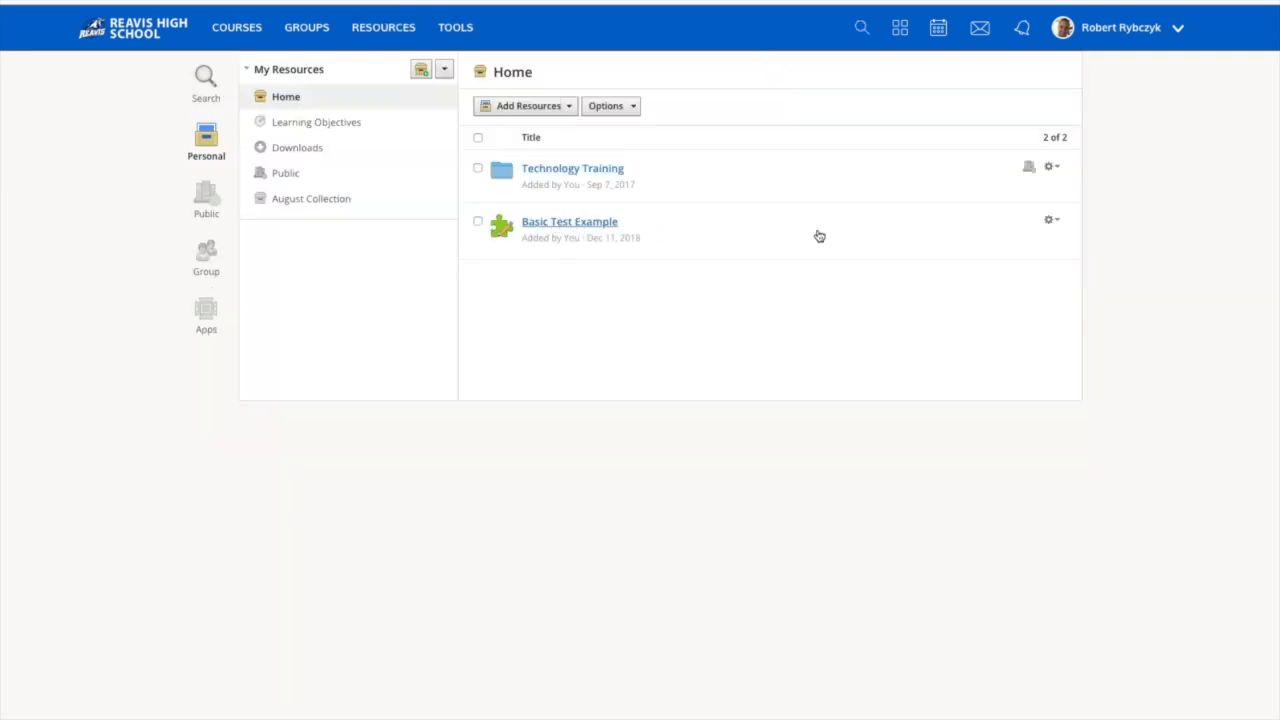
click(1050, 219)
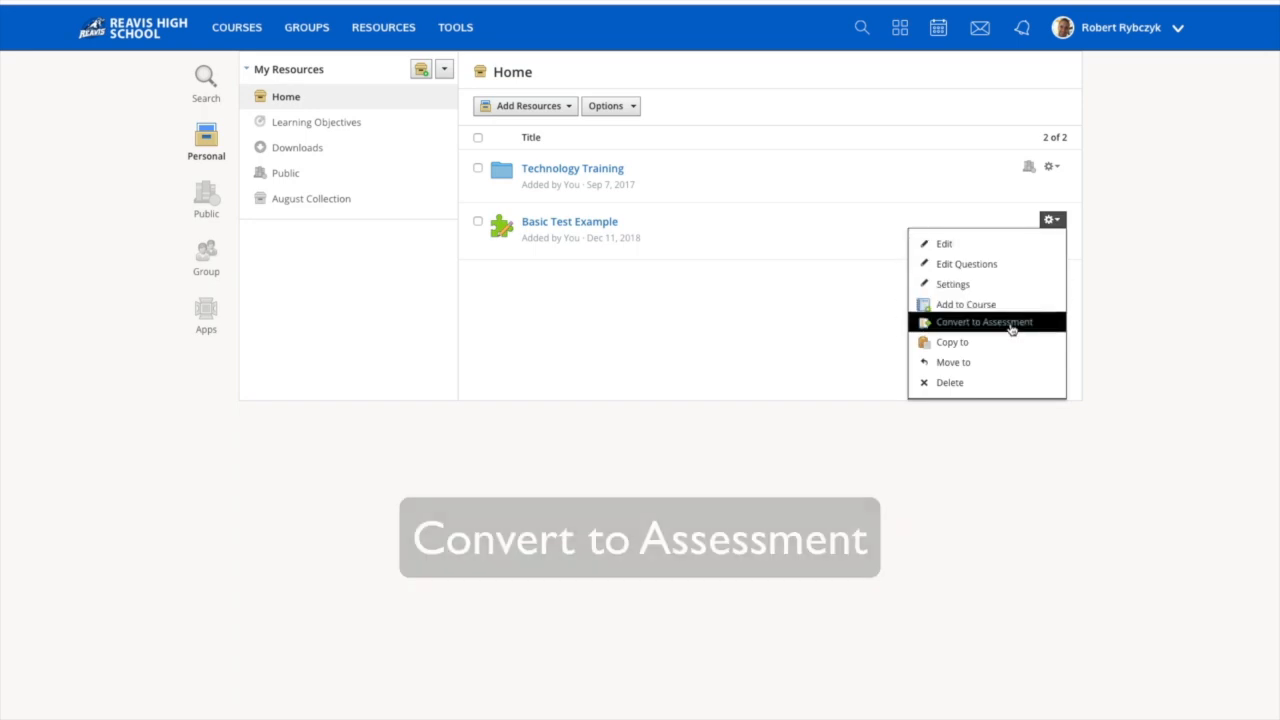
click(980, 321)
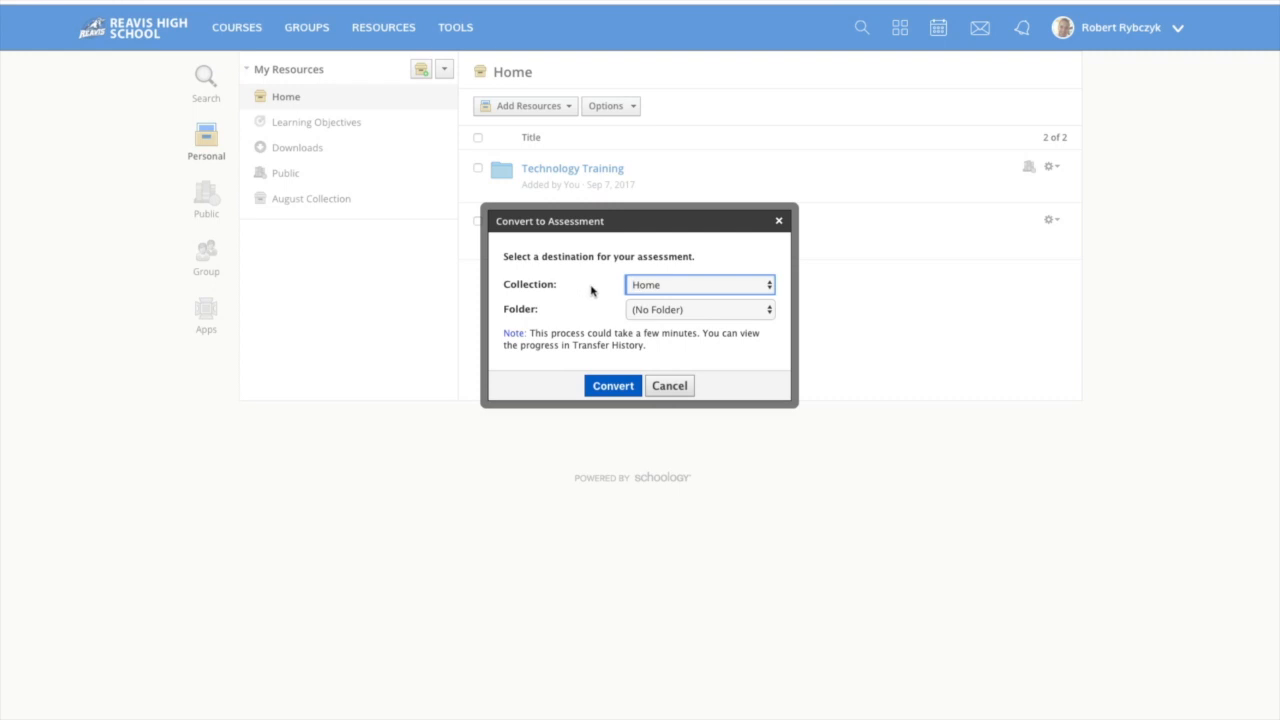
mouse_move(695, 291)
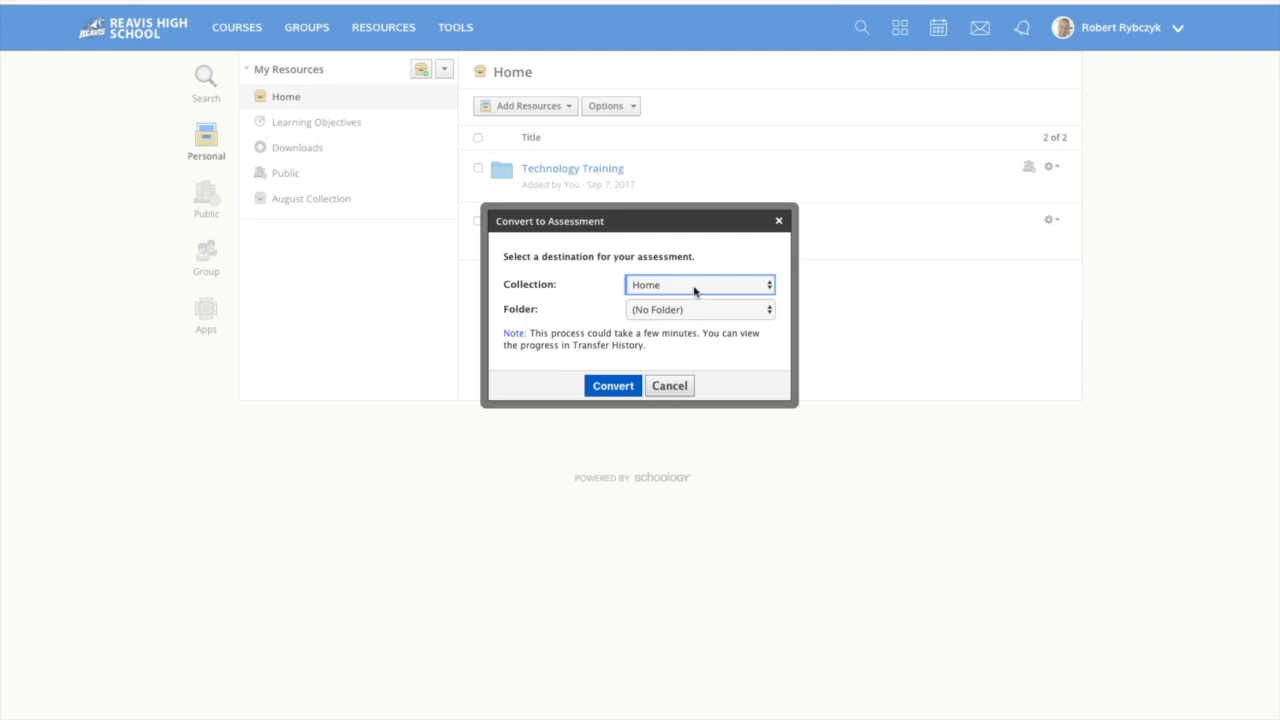
mouse_move(652, 309)
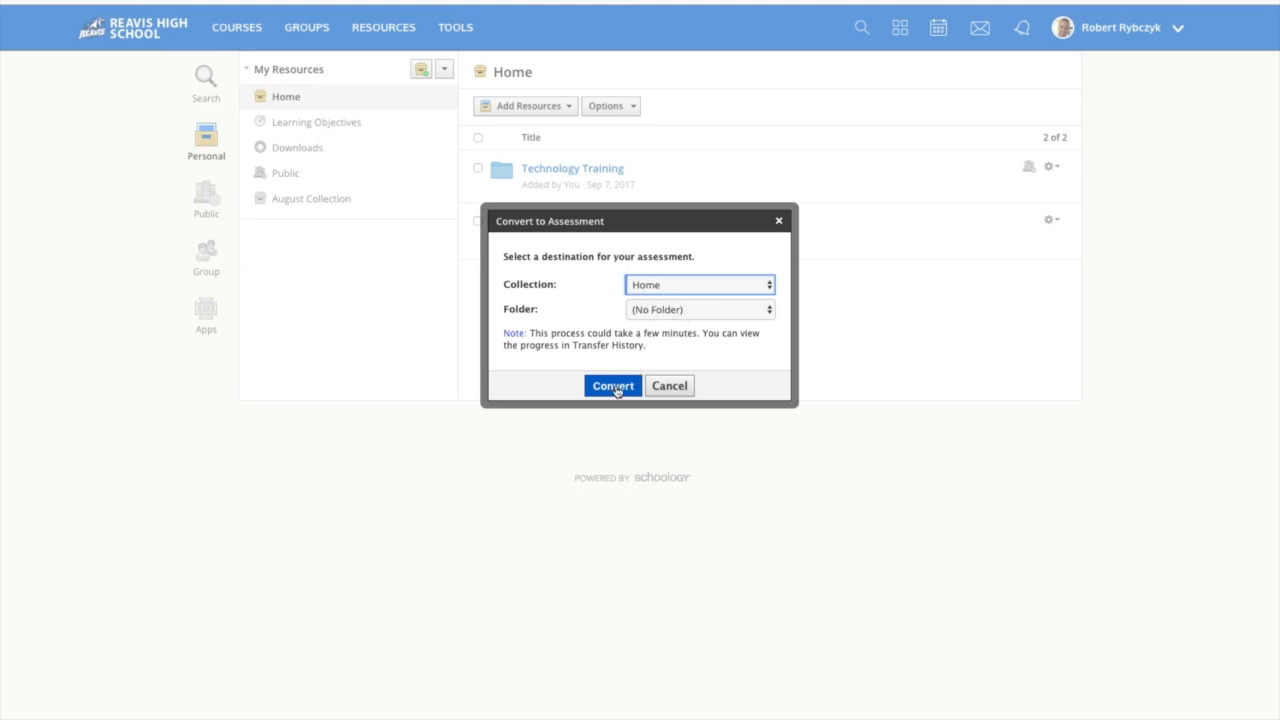
click(612, 385)
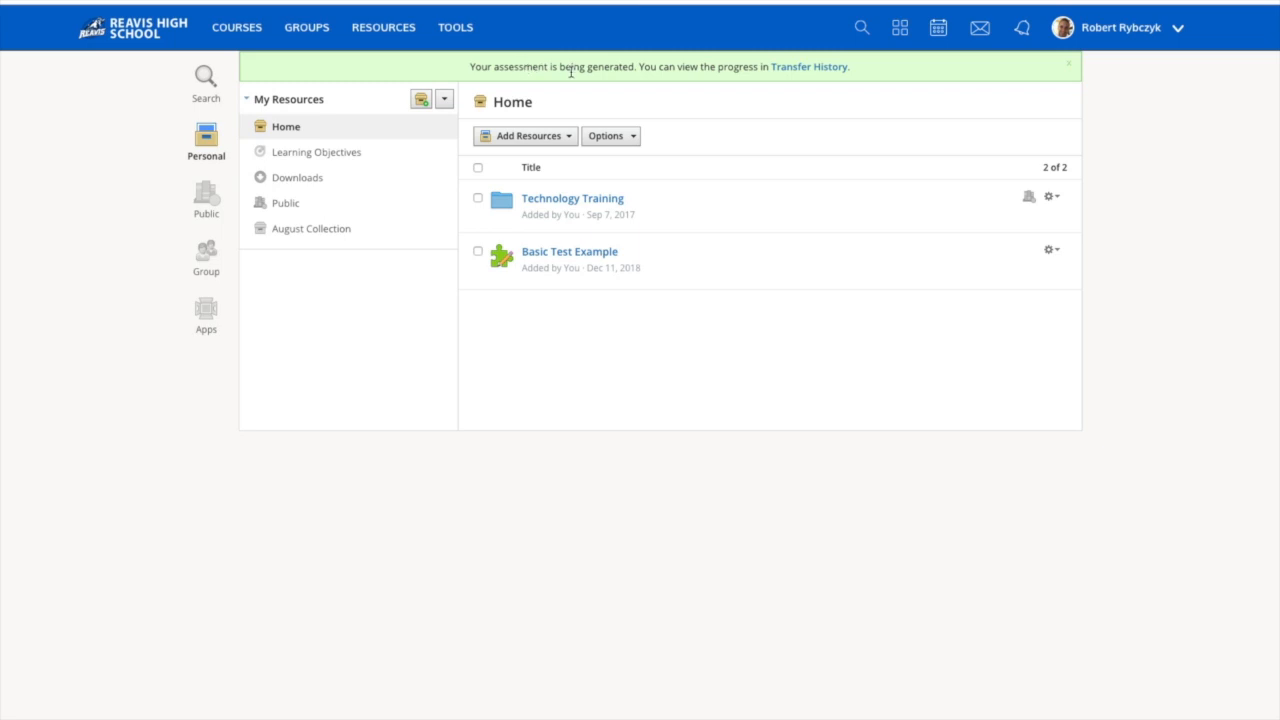
mouse_move(808, 75)
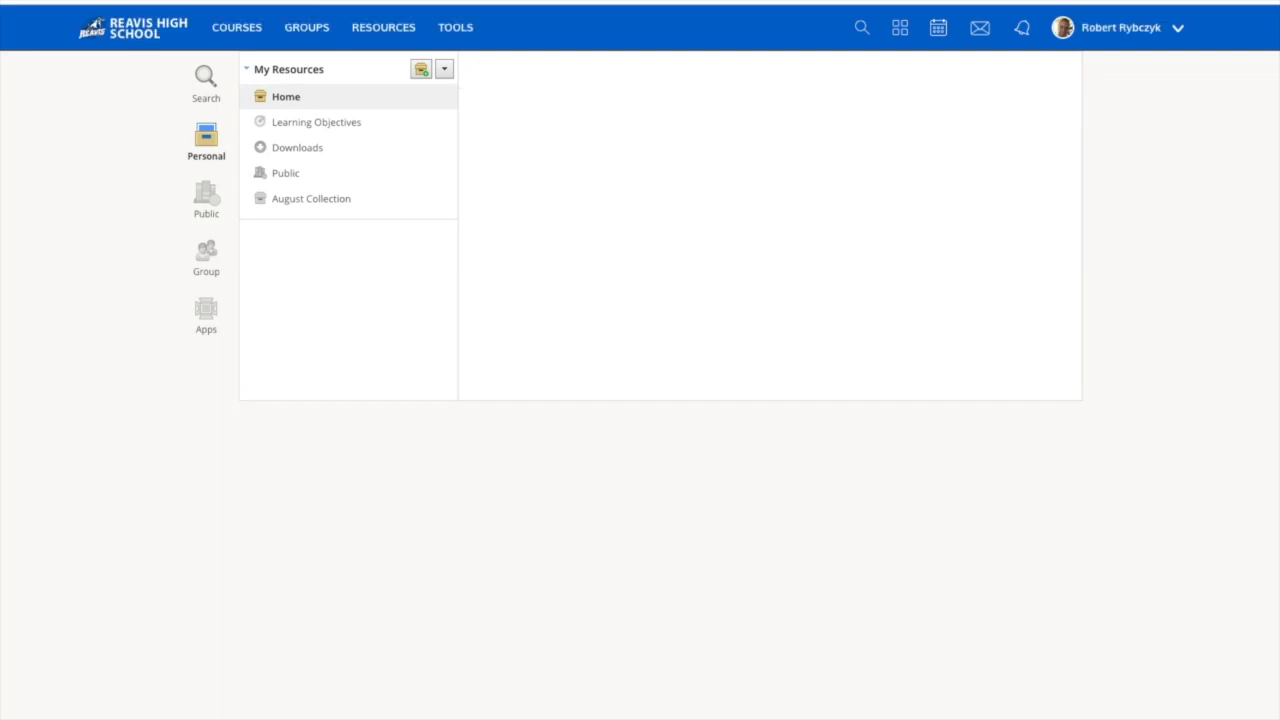
Open the converted Basic Test Example assessment and review its Setup settings and gear menu.
click(285, 96)
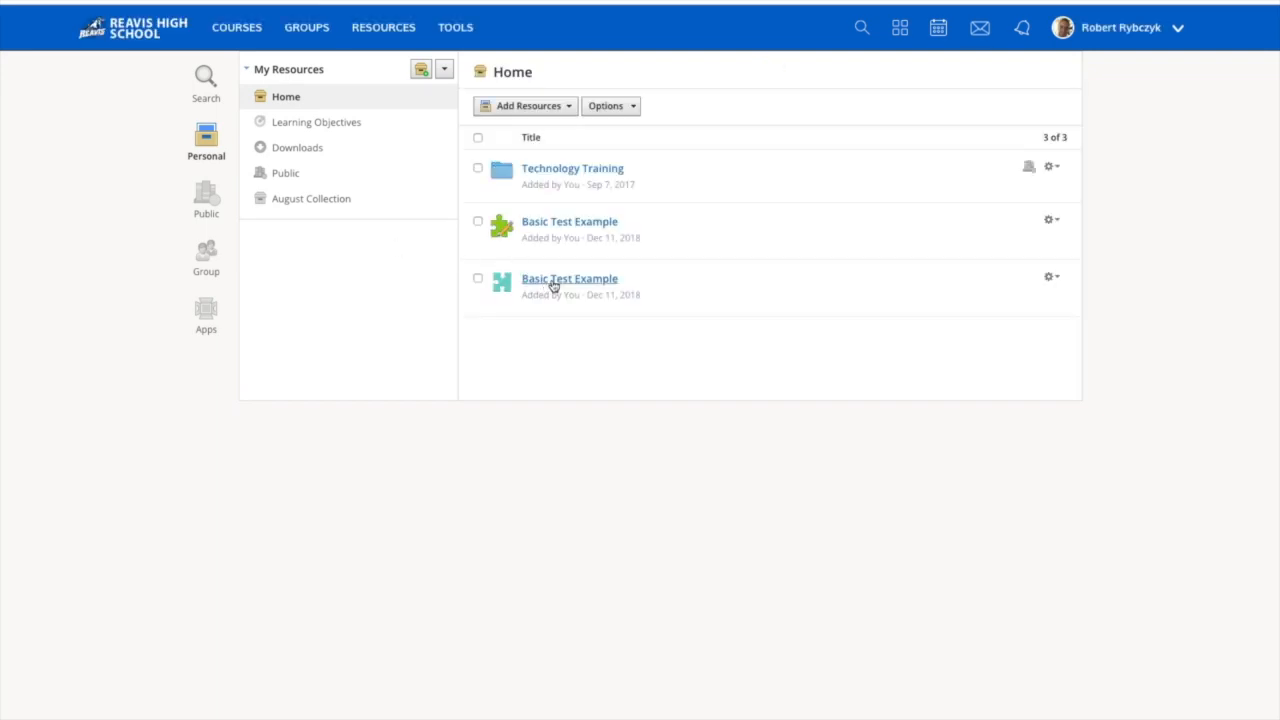
mouse_move(548, 283)
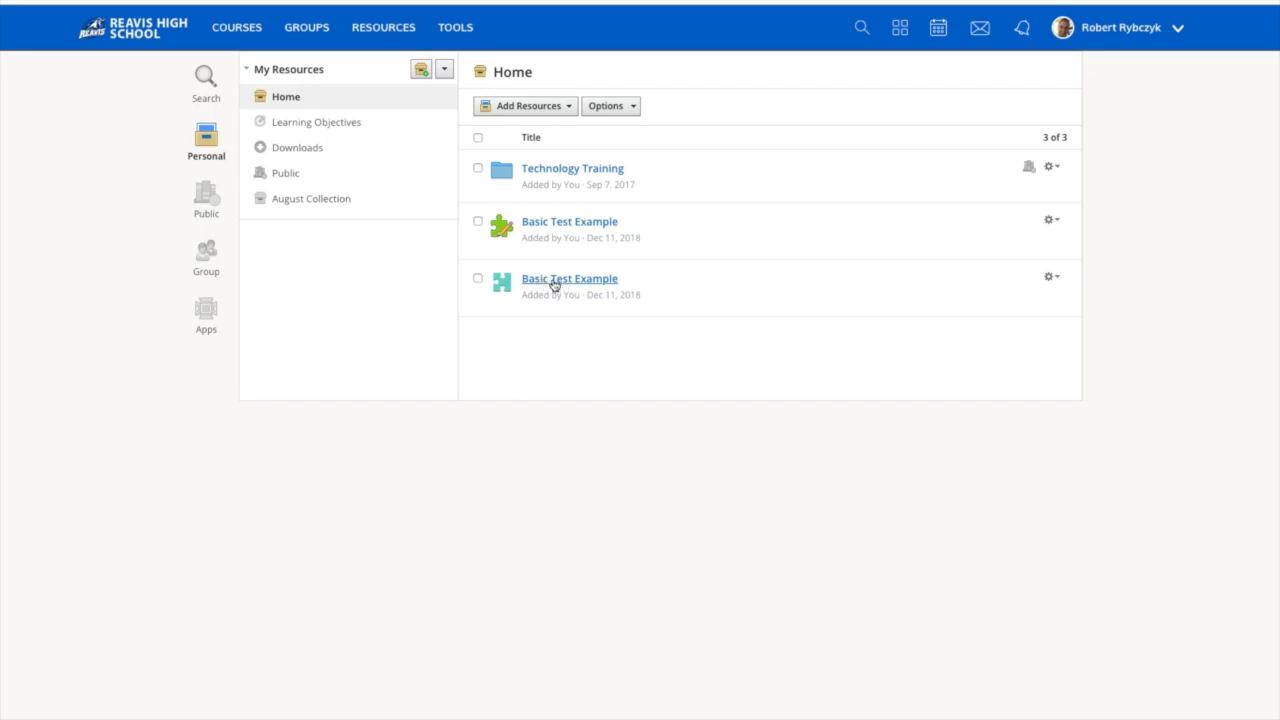
click(569, 278)
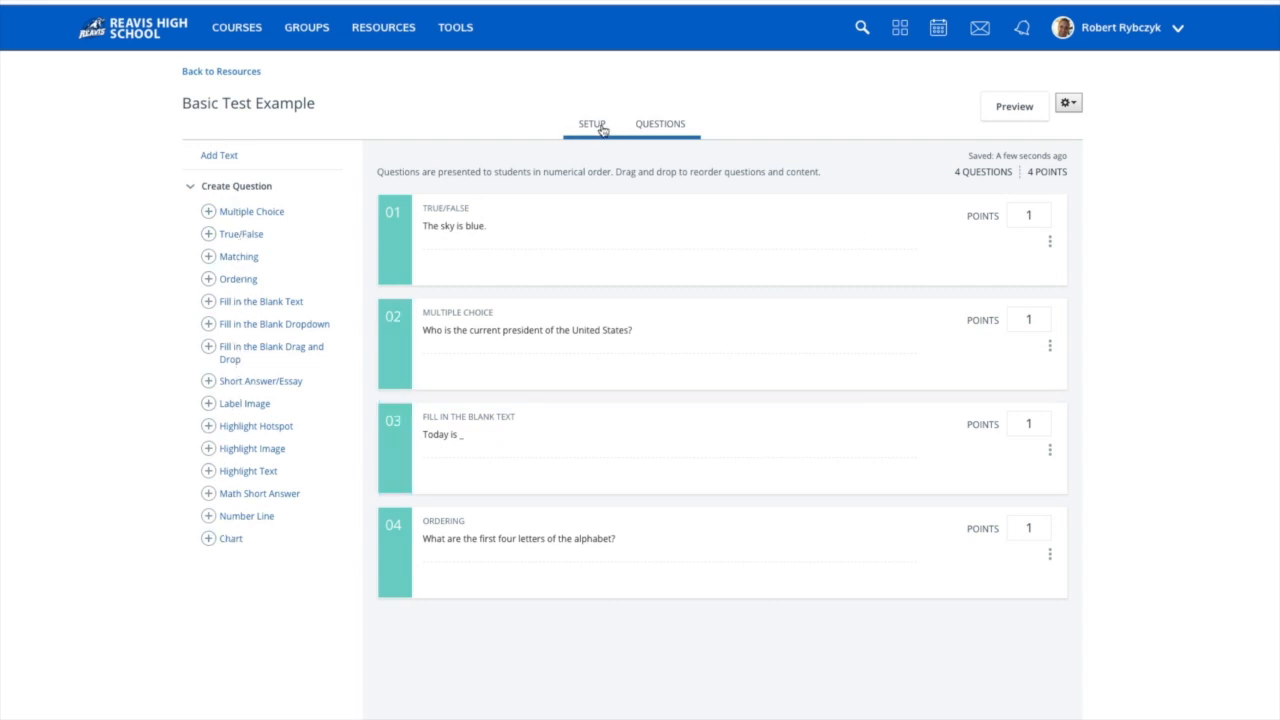
click(590, 123)
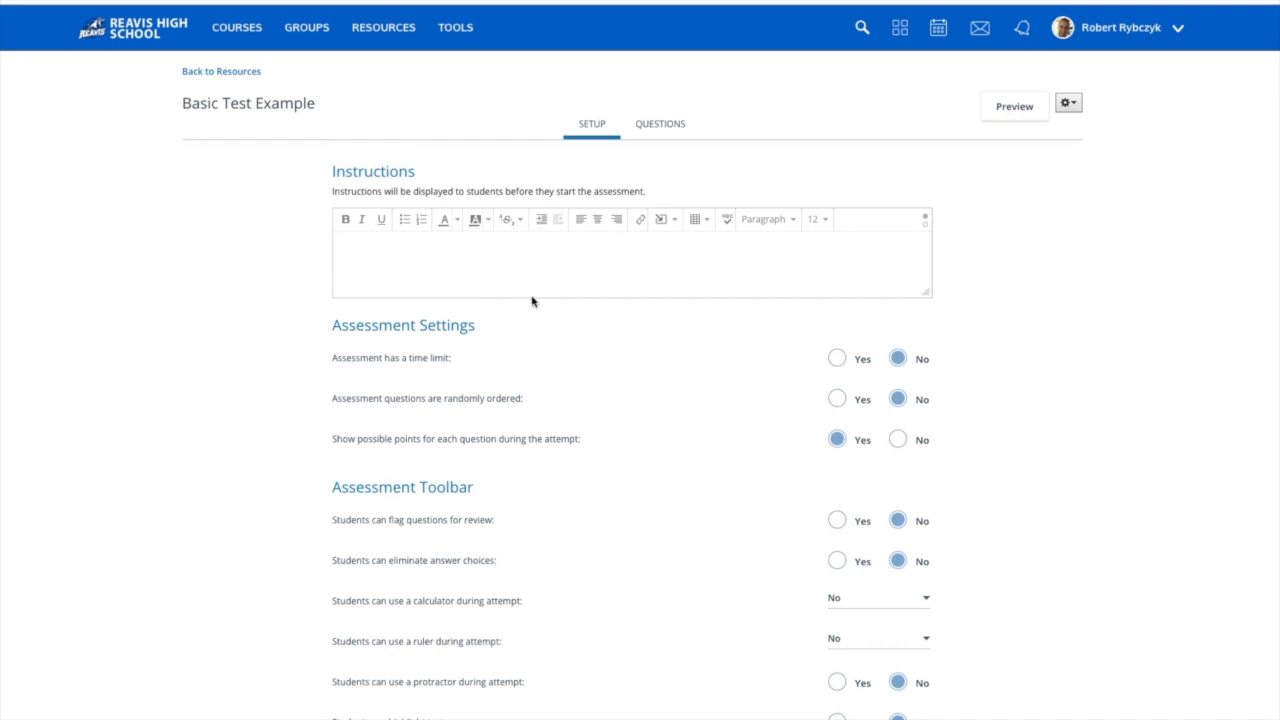
click(1071, 105)
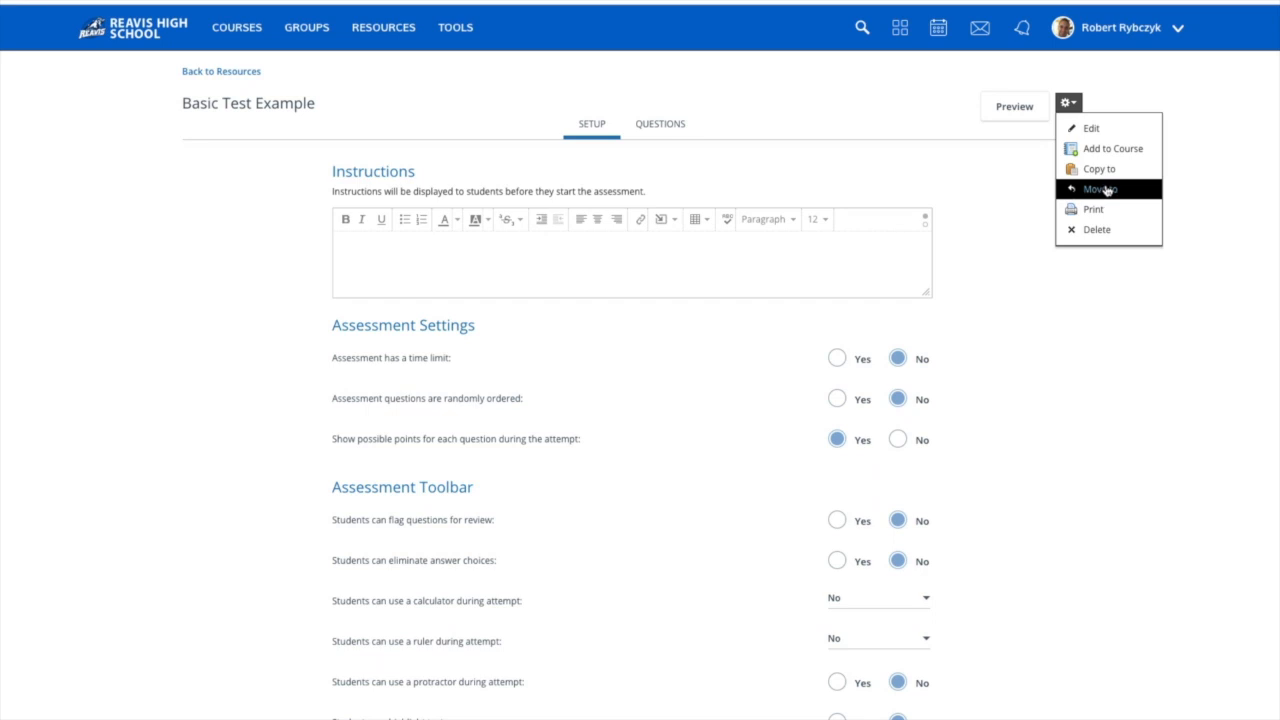
mouse_move(1093, 210)
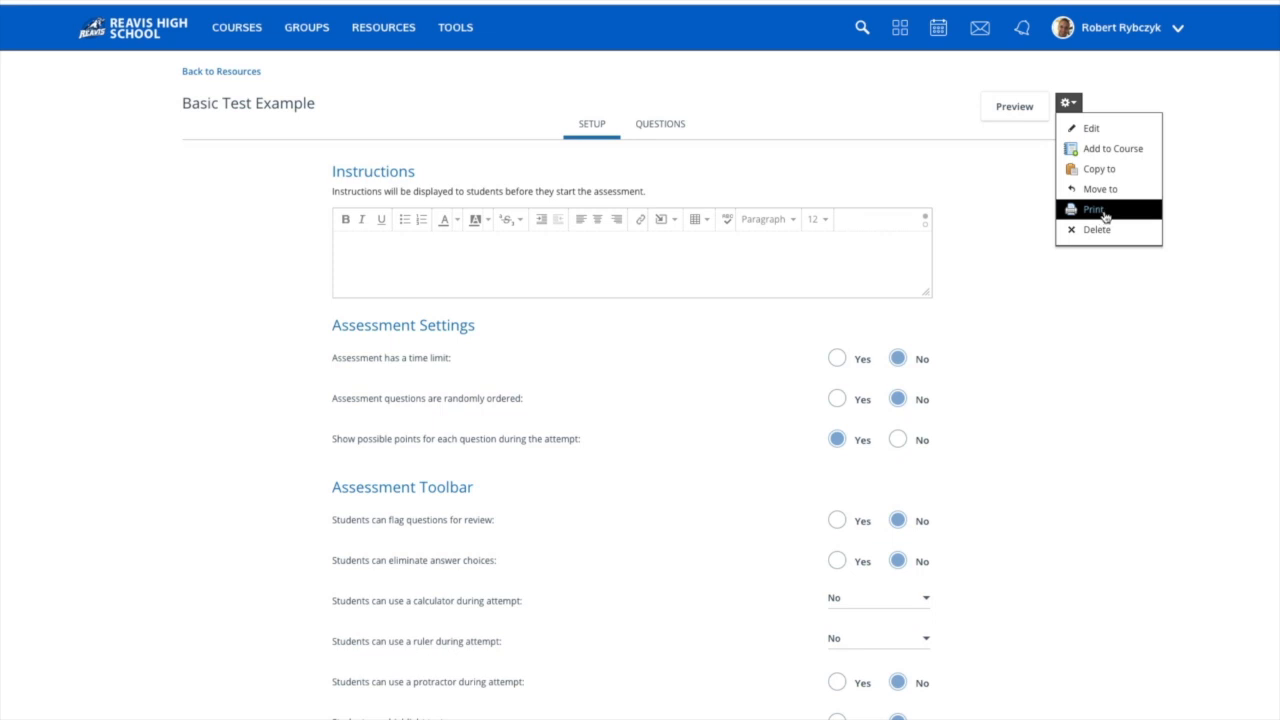
mouse_move(1100, 213)
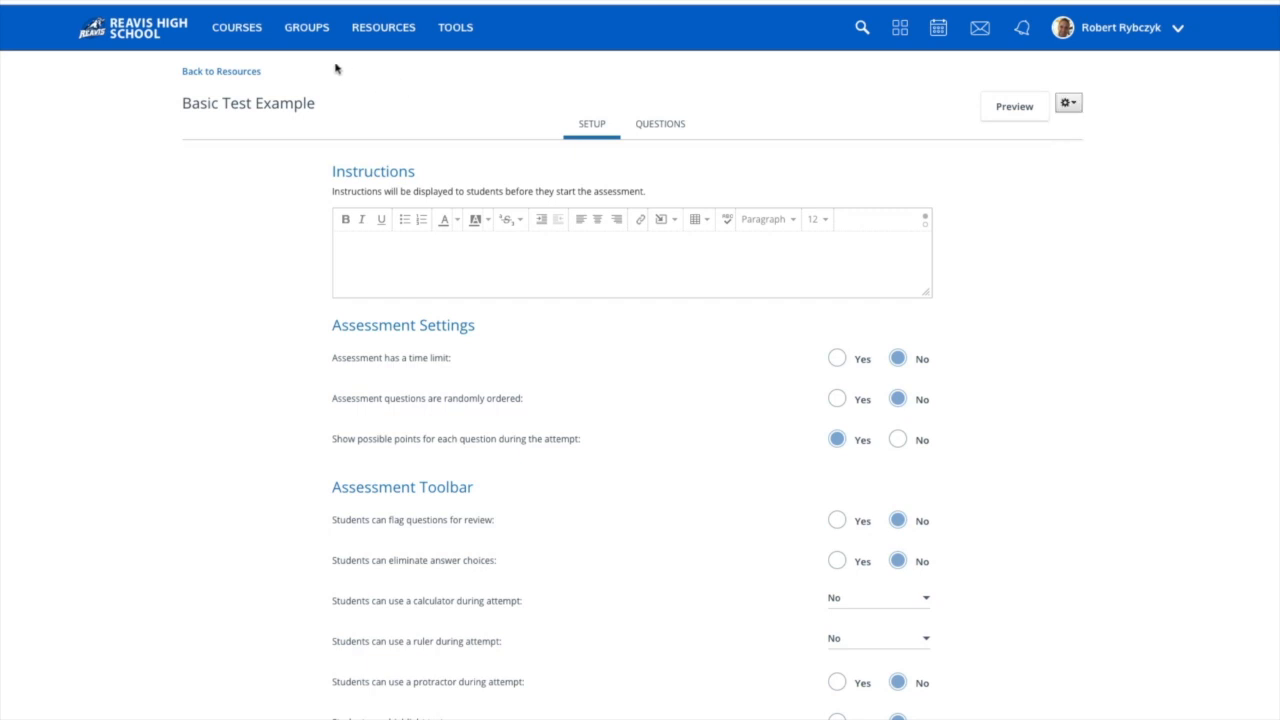
click(237, 27)
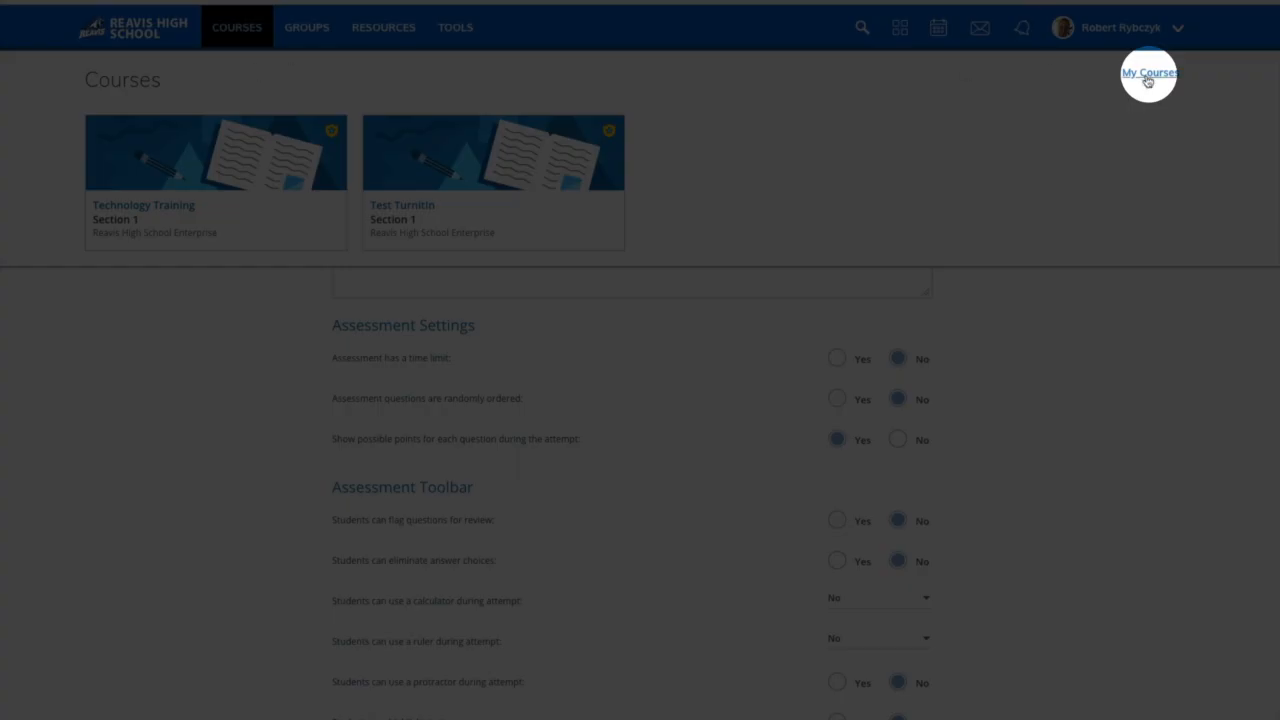
Save the Test from archived Technology Training Section 1 into the Home collection.
click(1148, 72)
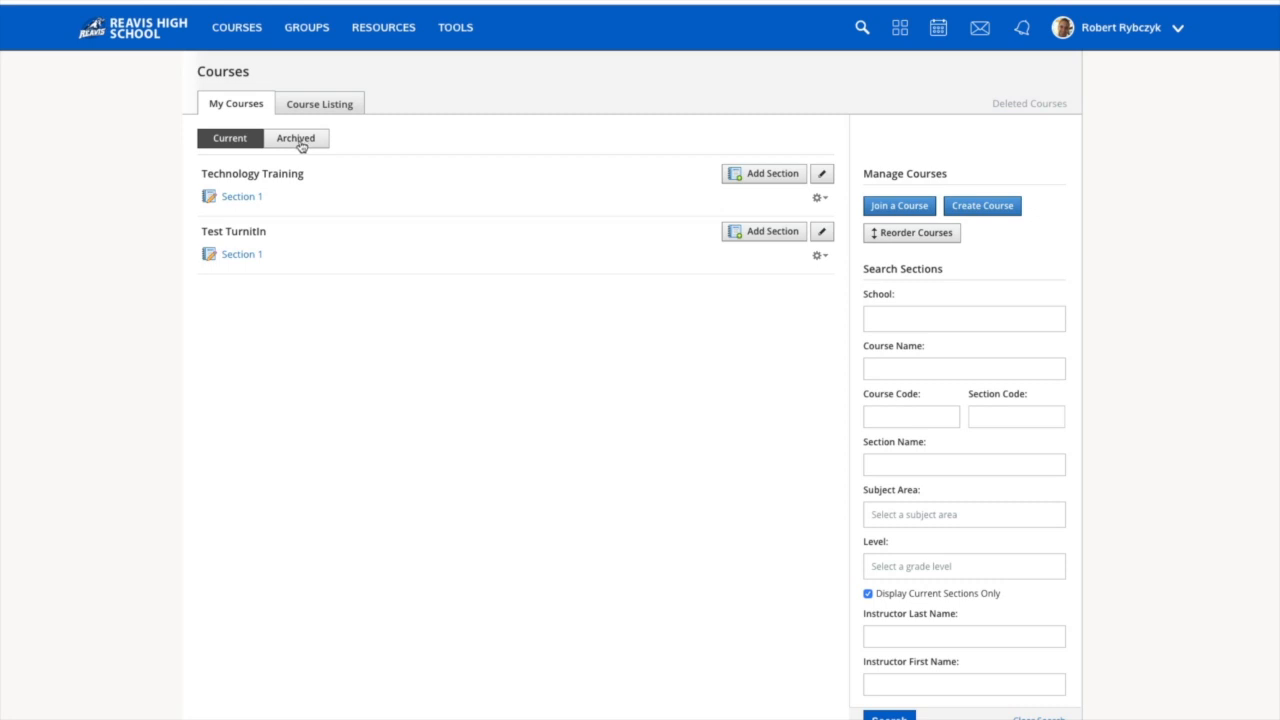
click(295, 138)
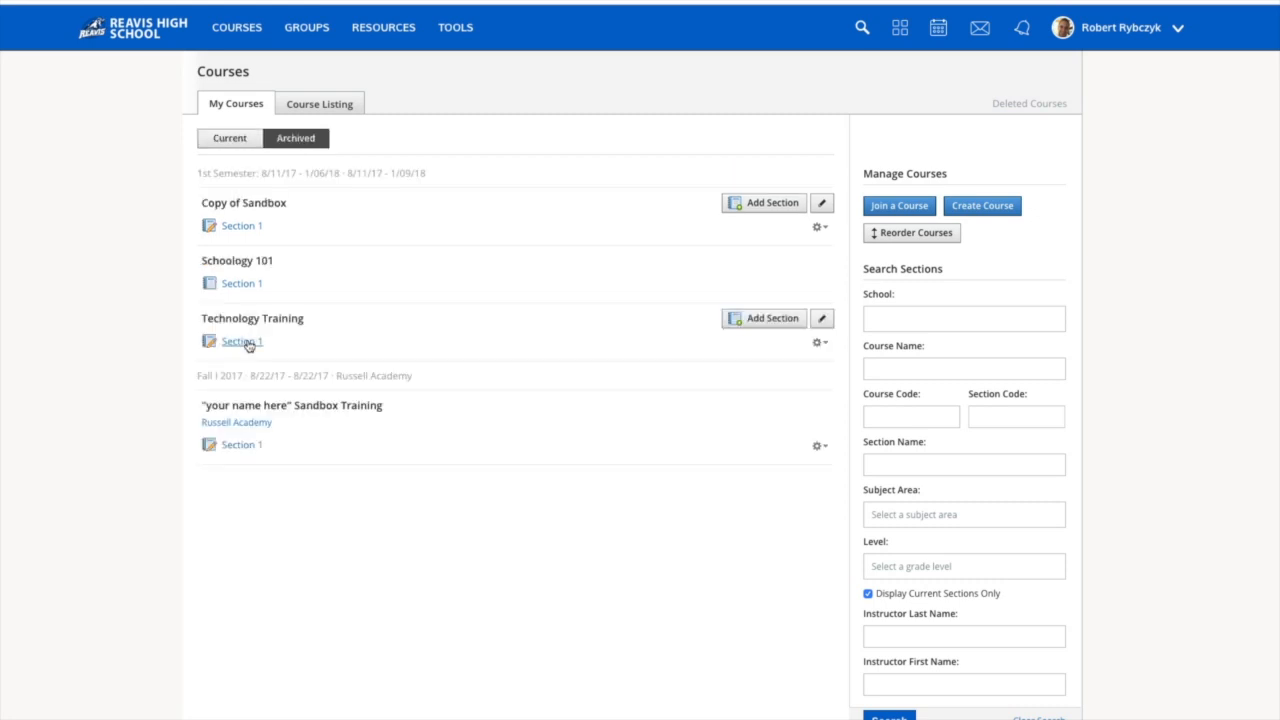
click(240, 341)
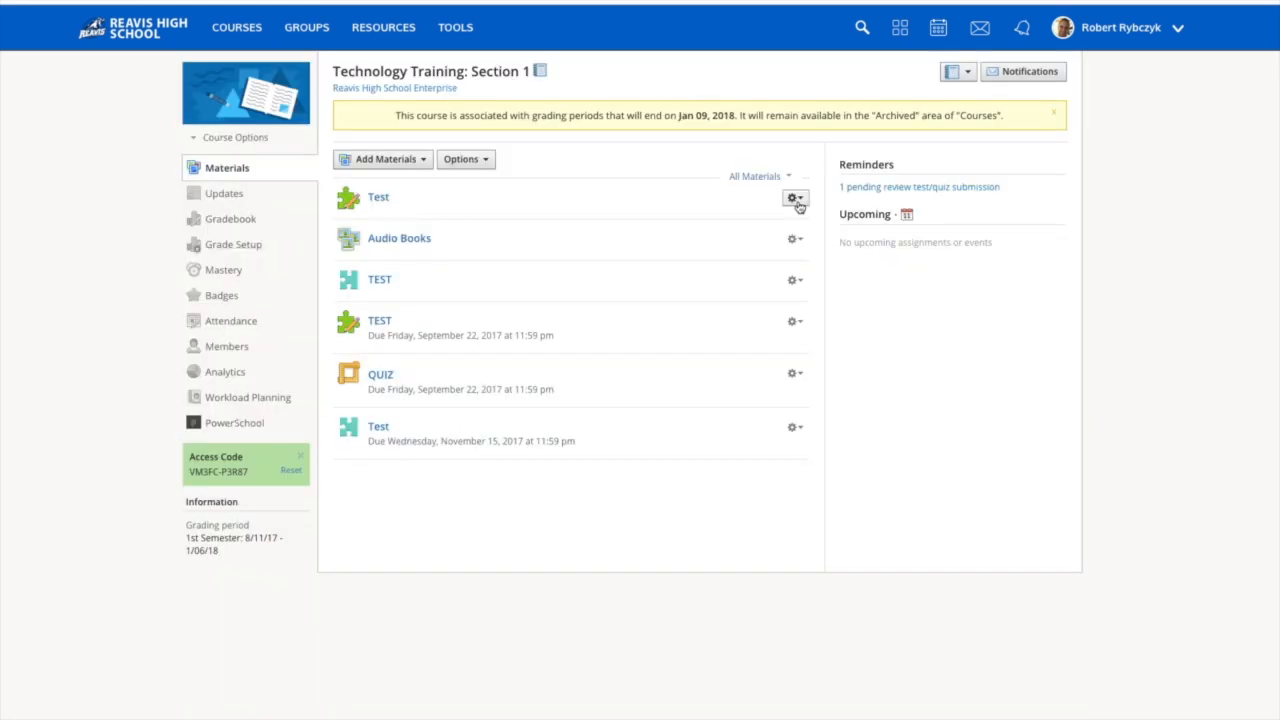
click(792, 197)
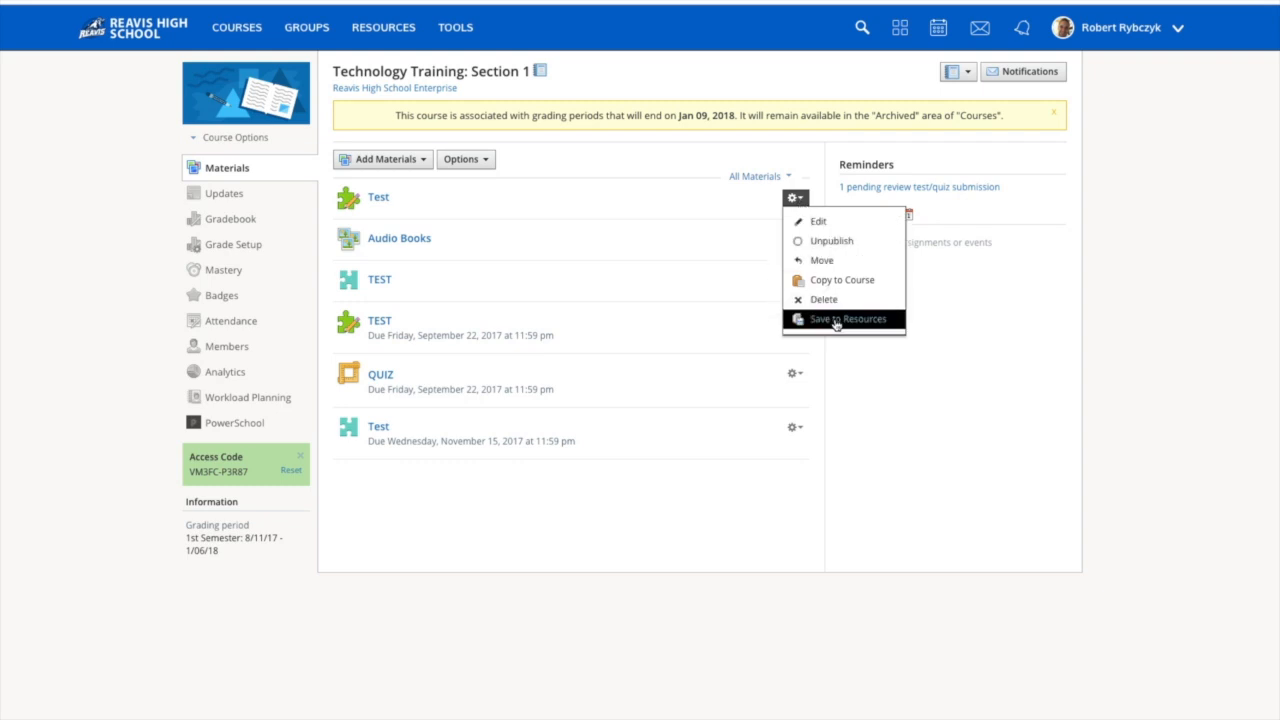
click(843, 319)
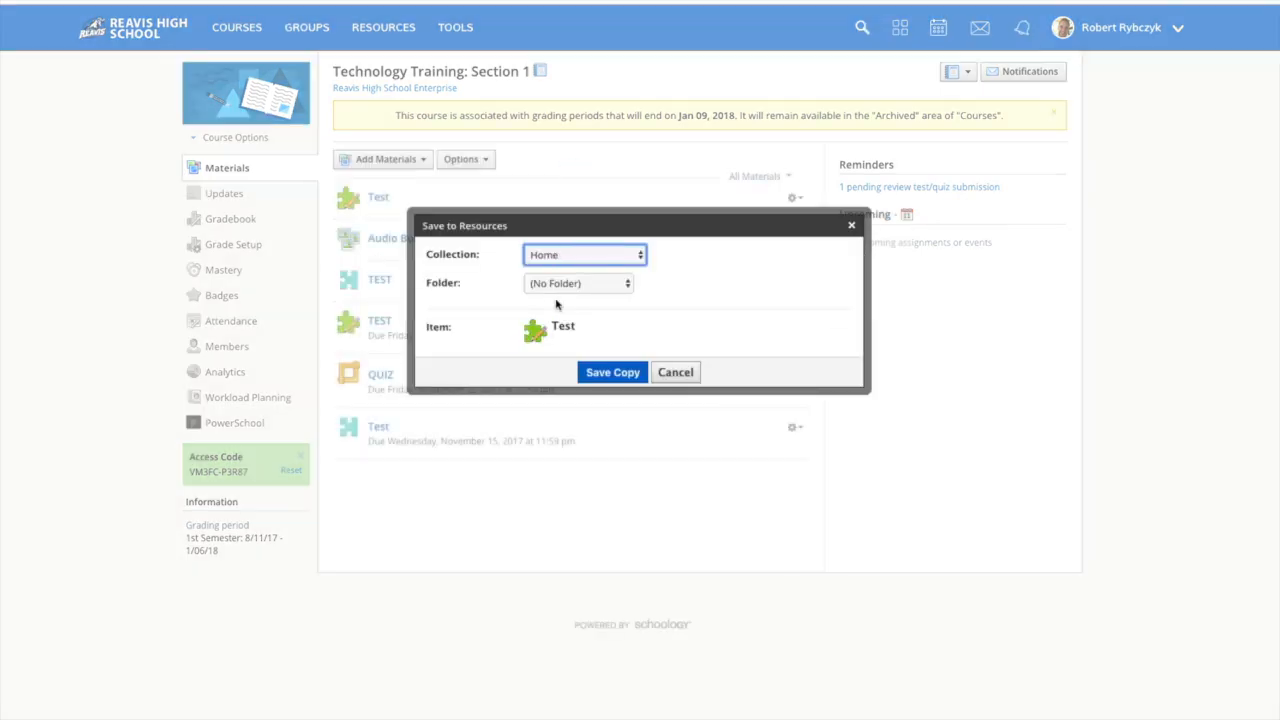
click(612, 372)
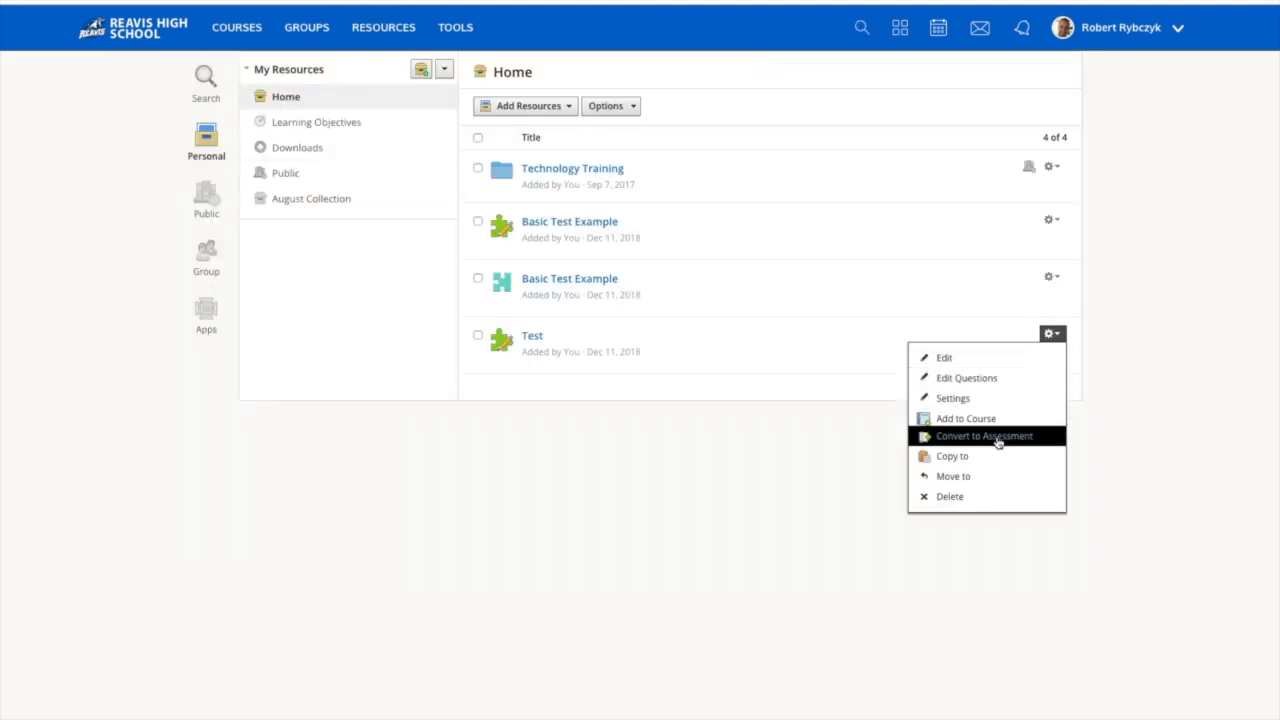
Convert the saved Test into an assessment kept in the Home collection.
click(988, 436)
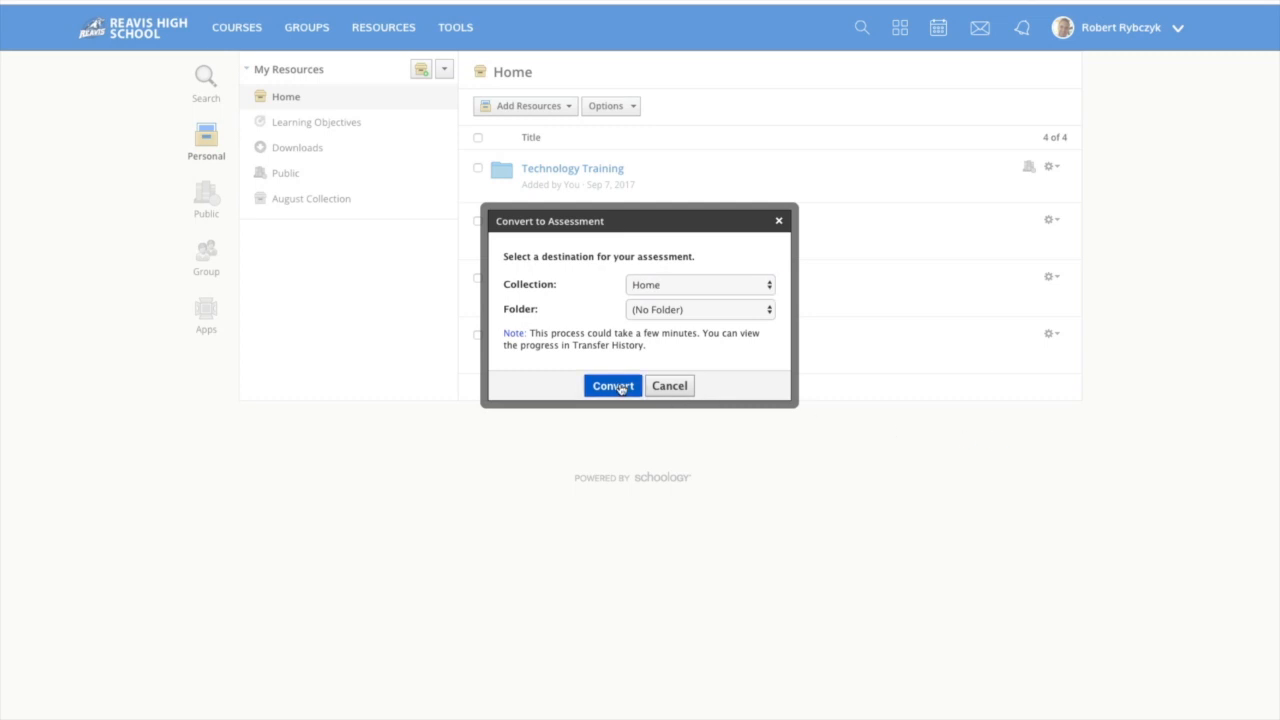
click(611, 385)
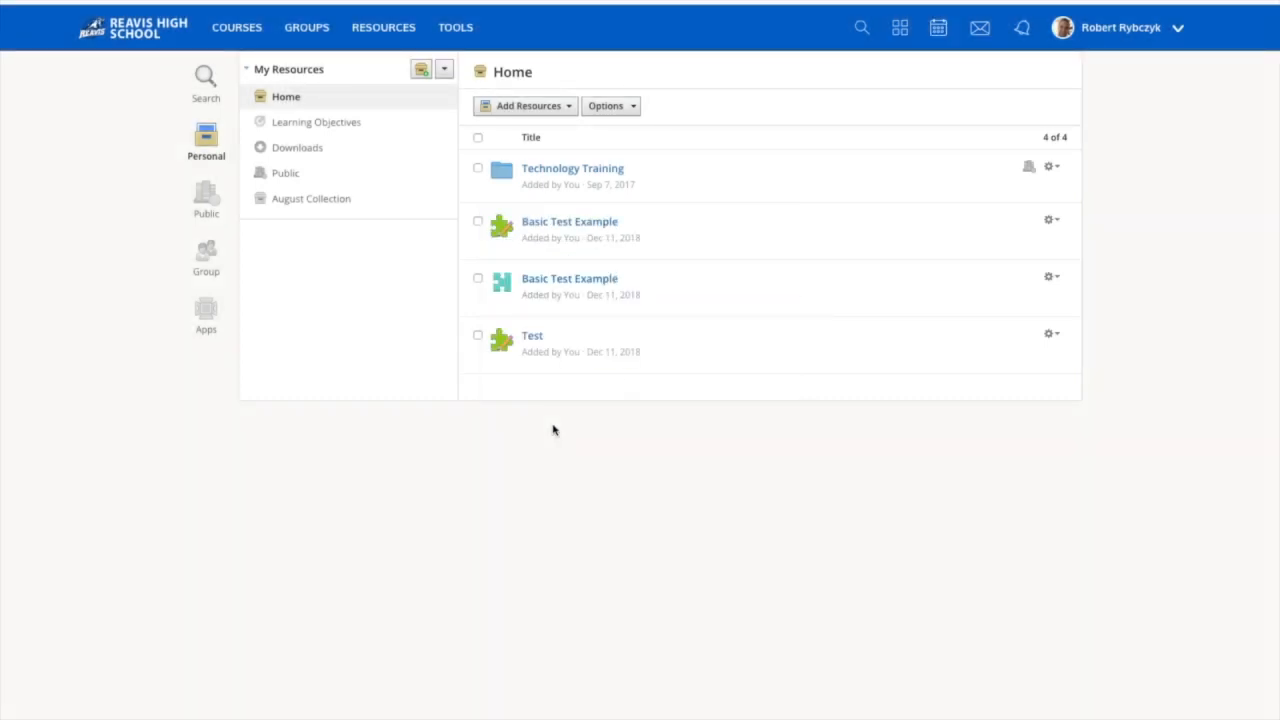